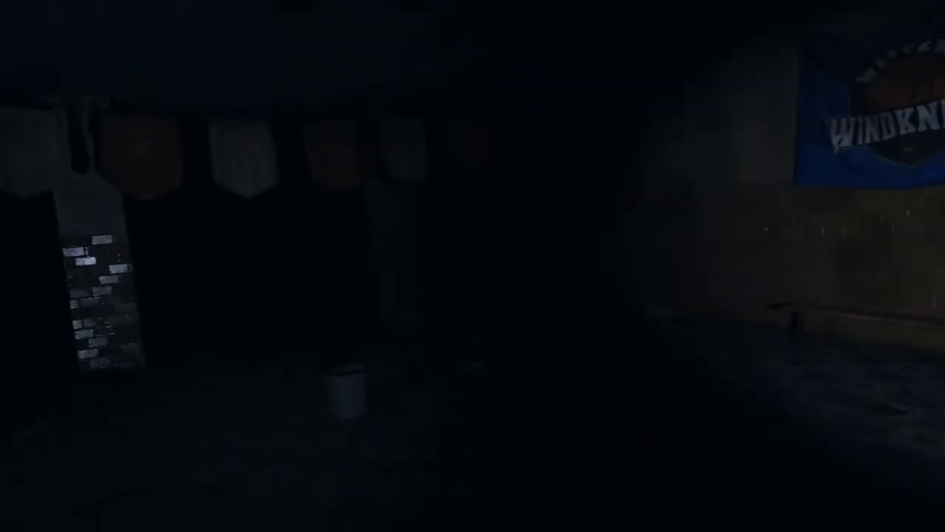
mouse_move(472, 266)
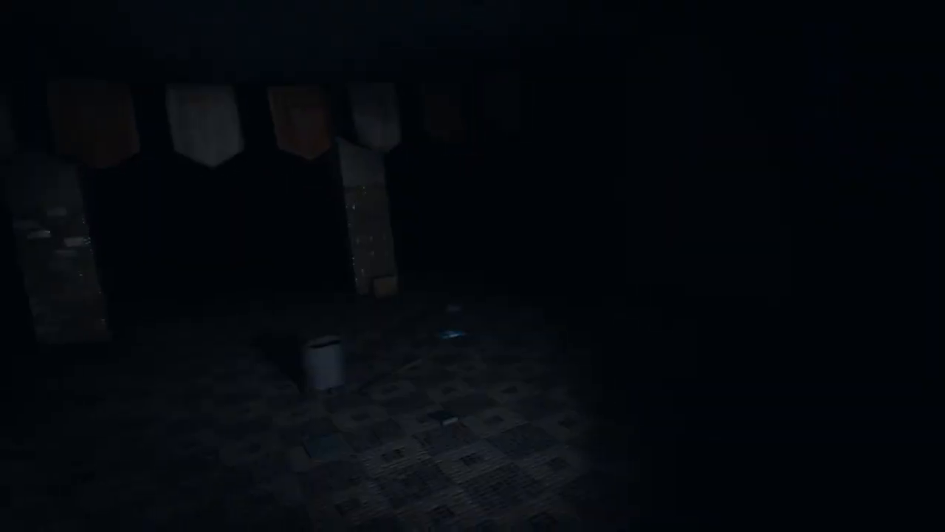